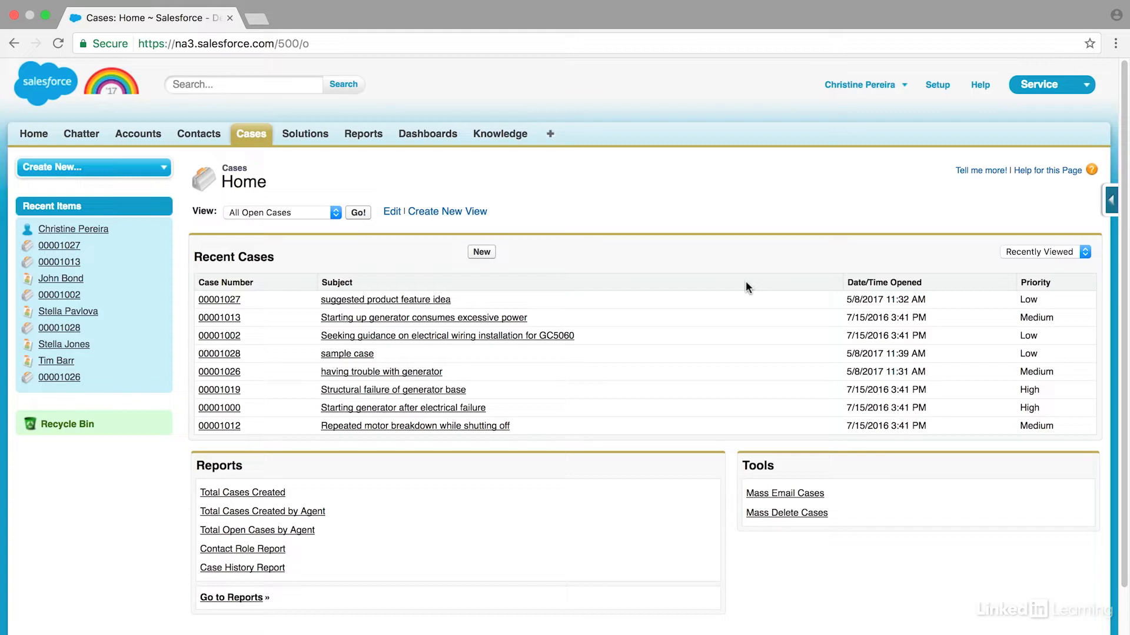
{"action": "mouse_move", "coordinate": [908, 117]}
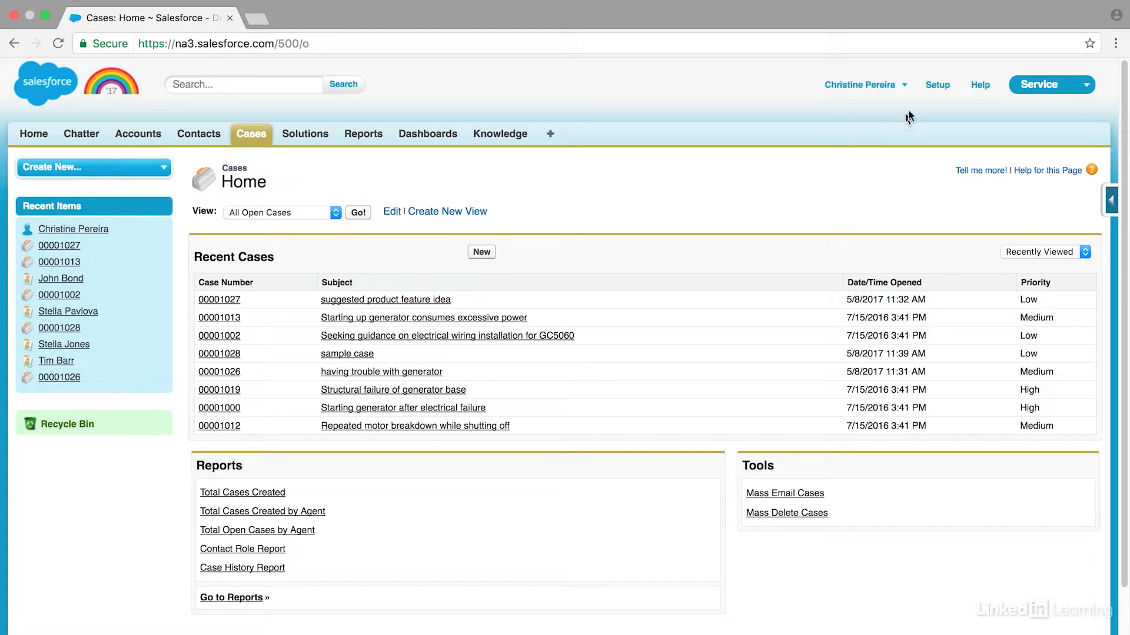
Step: Navigate Setup > Build > Customize > Cases to the Case Auto-Response Rules list
{"action": "left_click", "coordinate": [938, 85]}
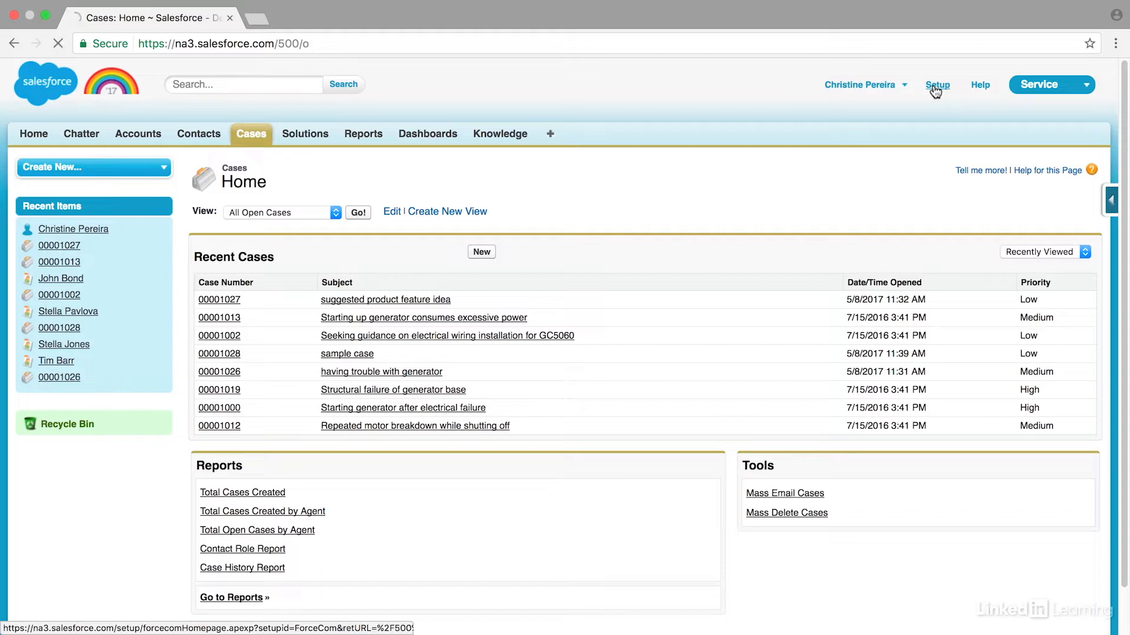
{"action": "left_click", "coordinate": [938, 85]}
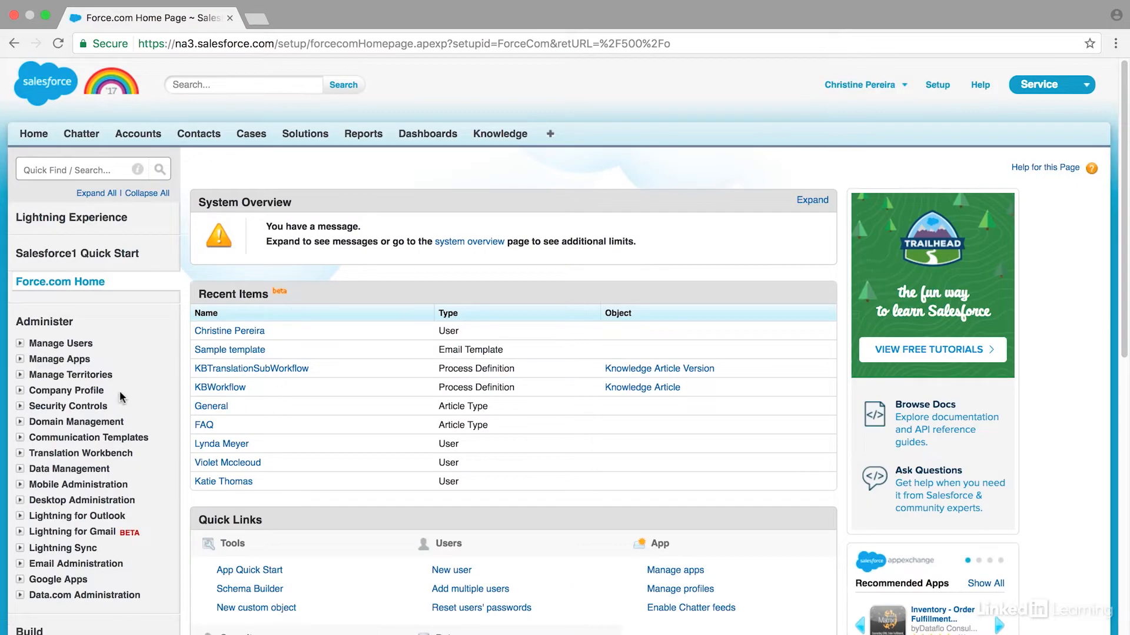
{"action": "scroll", "scroll_direction": "down", "scroll_amount": 3}
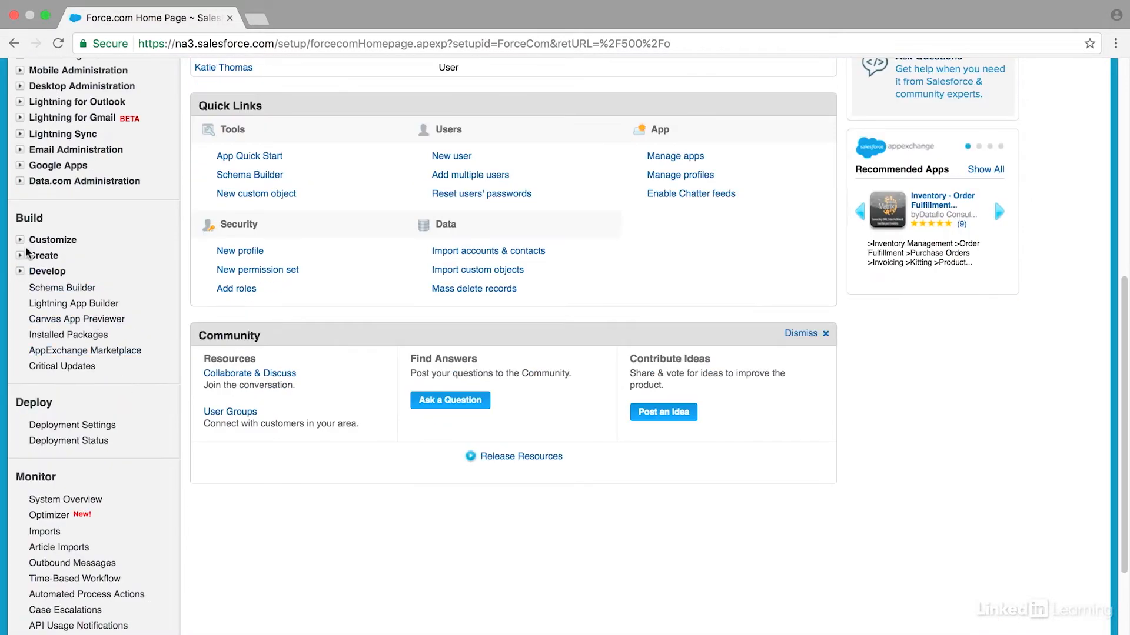
{"action": "left_click", "coordinate": [53, 239]}
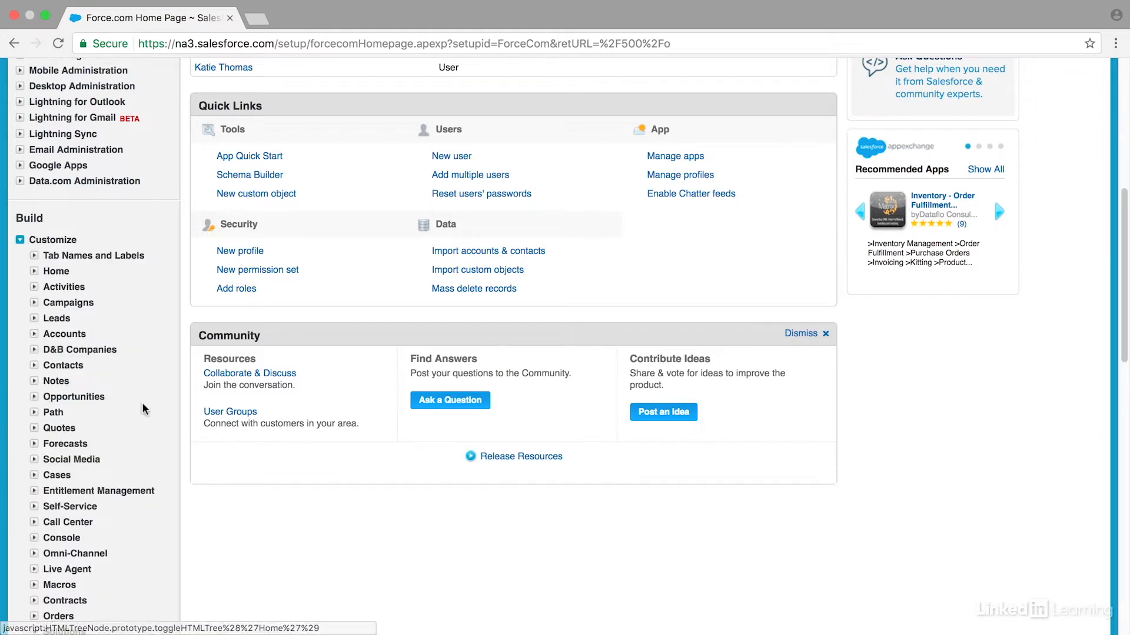
{"action": "scroll", "scroll_direction": "down", "scroll_amount": 3}
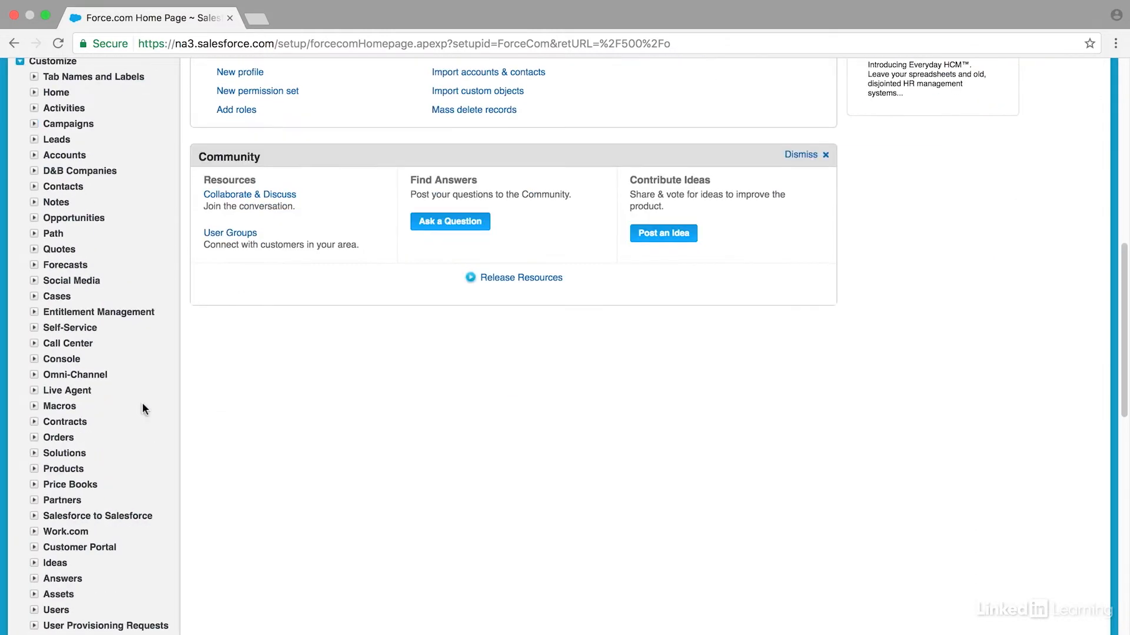
{"action": "left_click", "coordinate": [34, 296]}
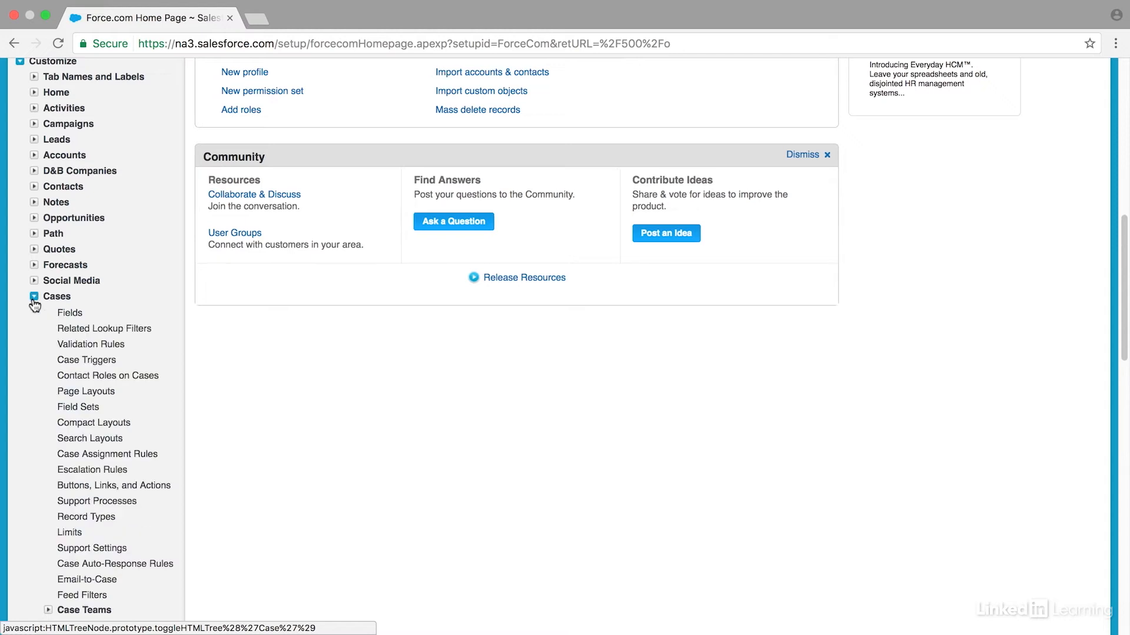
{"action": "scroll", "scroll_direction": "down", "scroll_amount": 3}
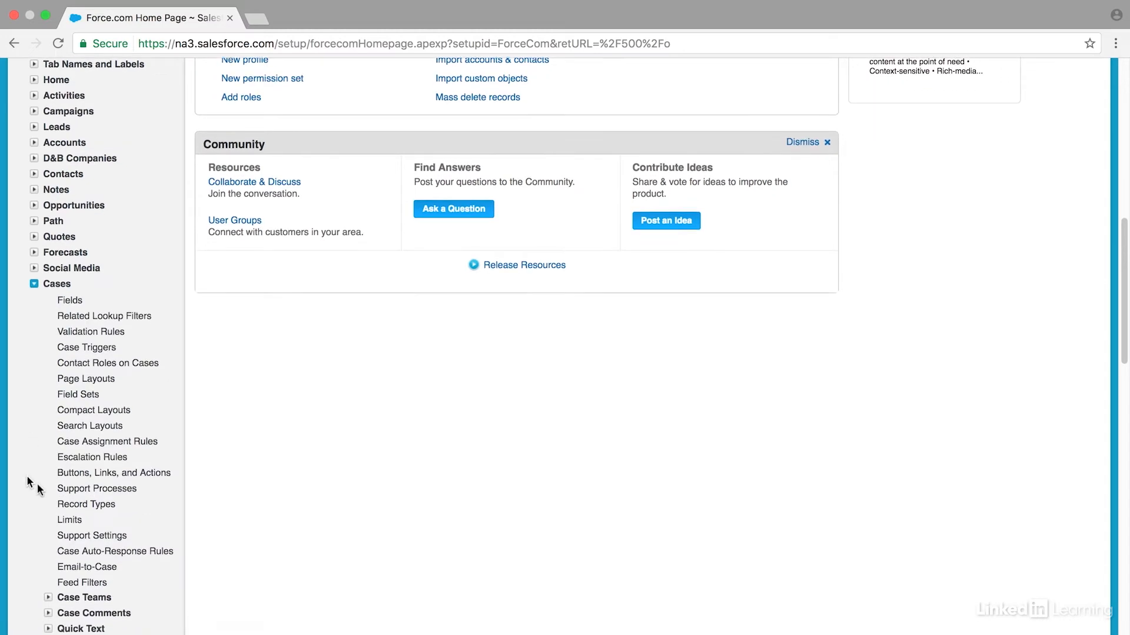
{"action": "left_click", "coordinate": [114, 551]}
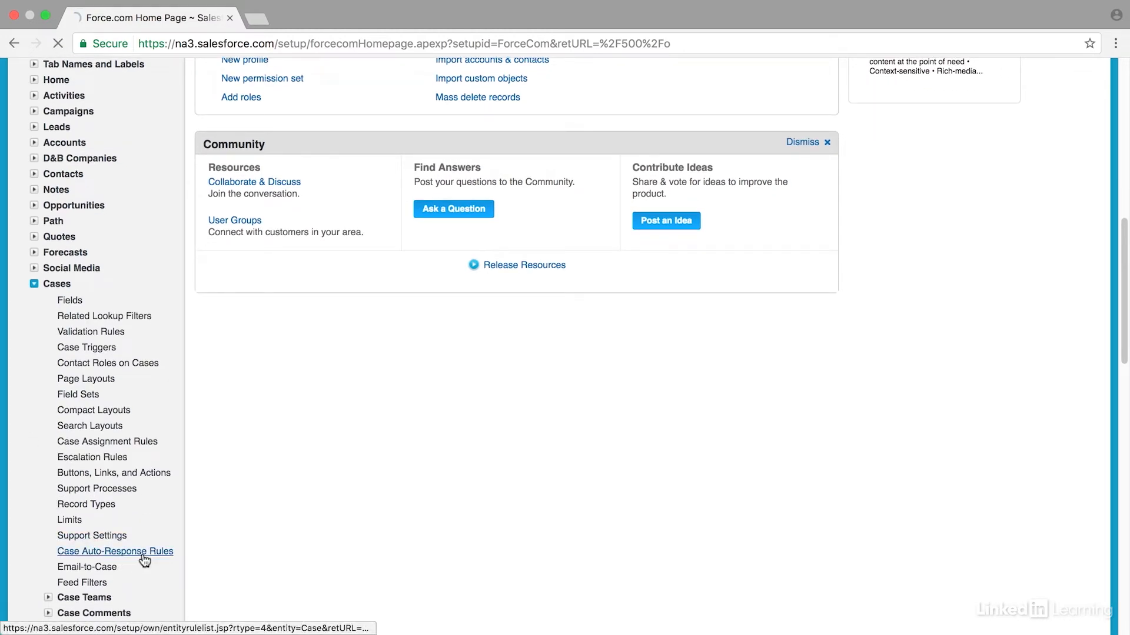
Step: Create a new auto-response rule named 'Email Confirmation Rule', left inactive, and save it
{"action": "left_click", "coordinate": [116, 550]}
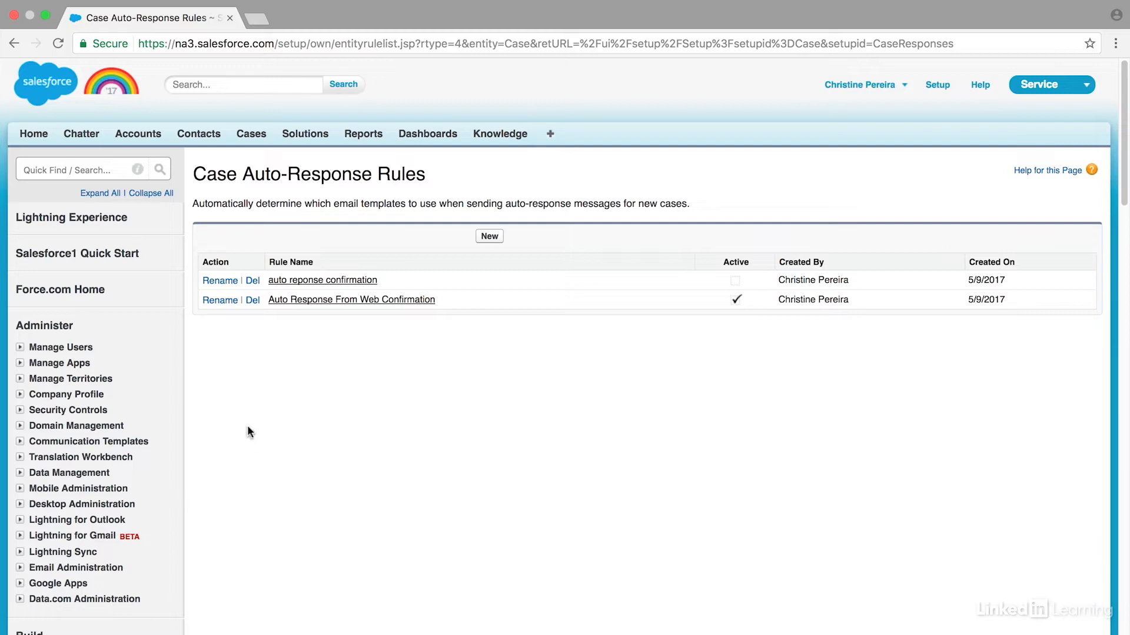
{"action": "mouse_move", "coordinate": [496, 237]}
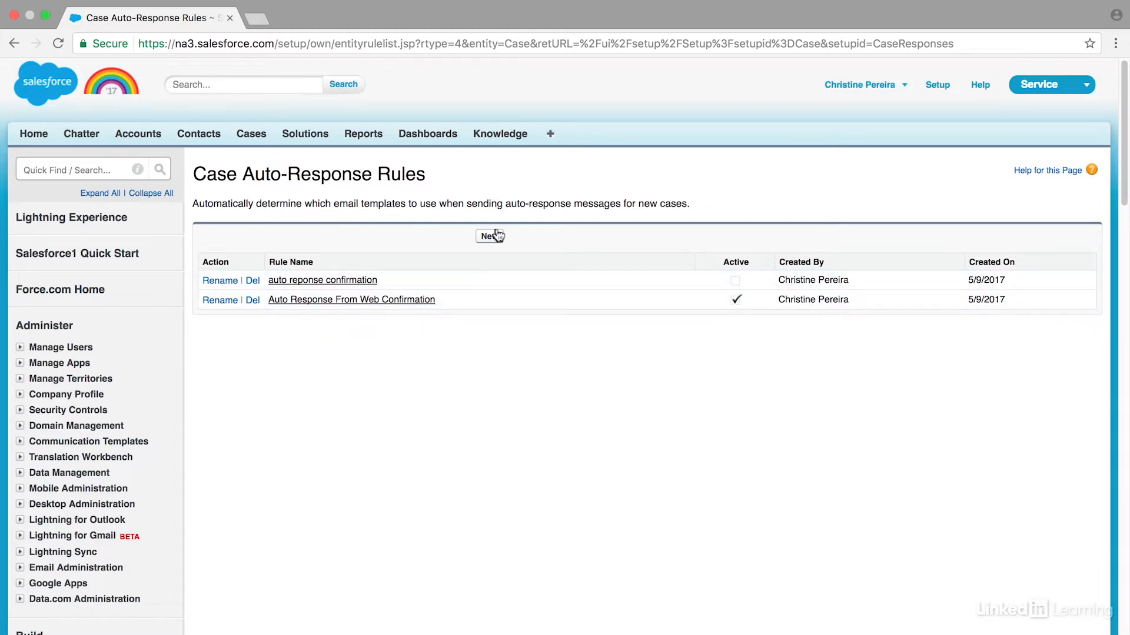
{"action": "left_click", "coordinate": [491, 236]}
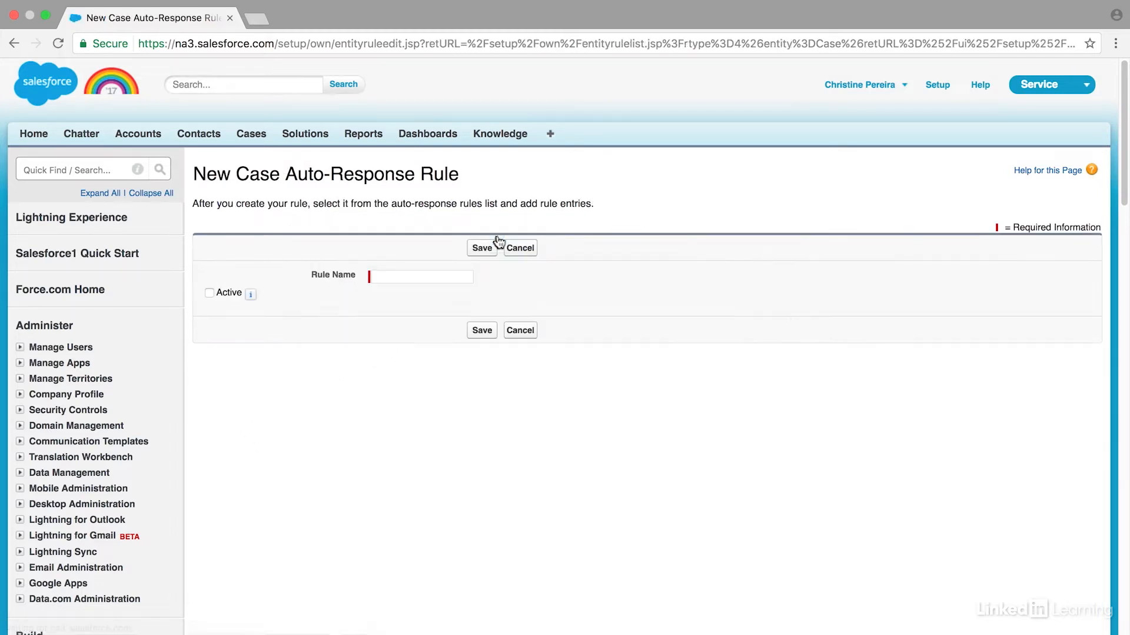
{"action": "left_click", "coordinate": [420, 276]}
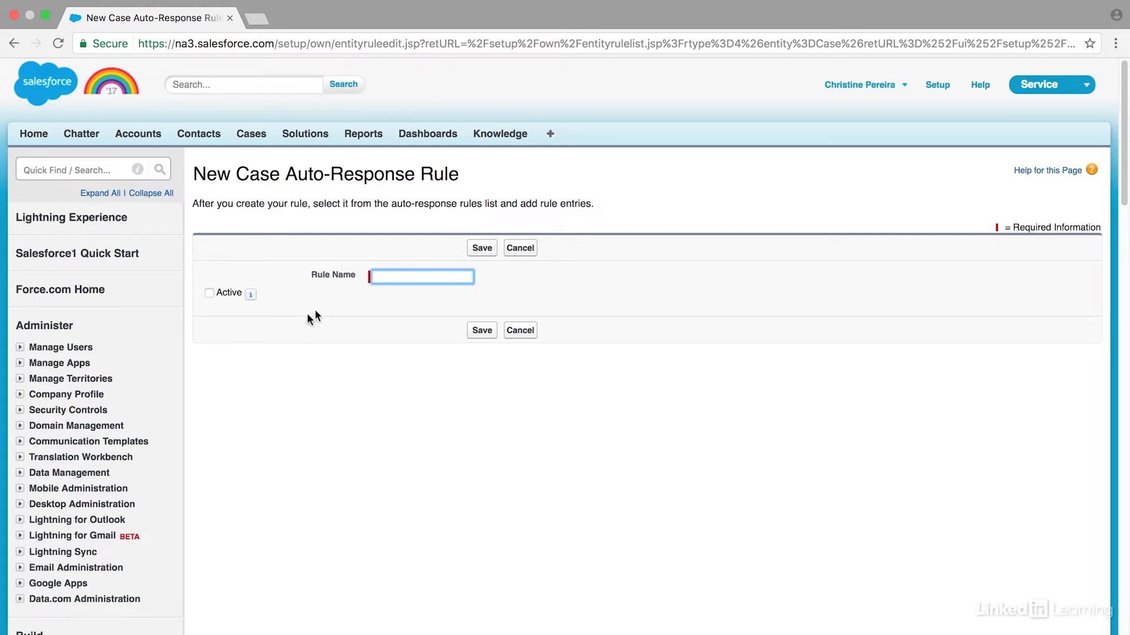
{"action": "mouse_move", "coordinate": [227, 298]}
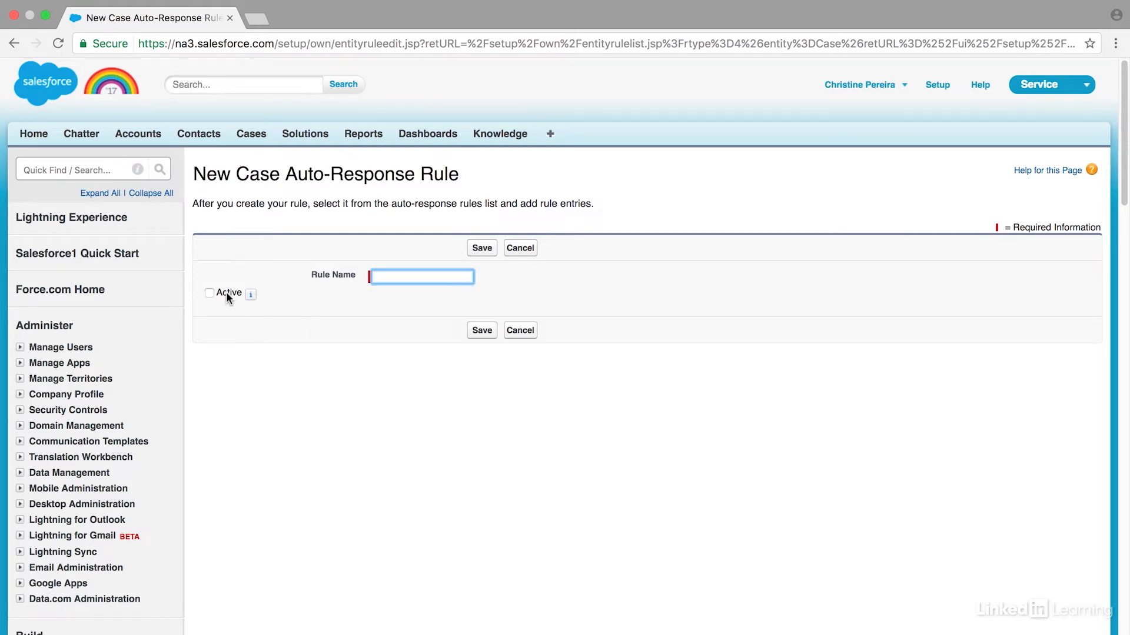
{"action": "mouse_move", "coordinate": [399, 277]}
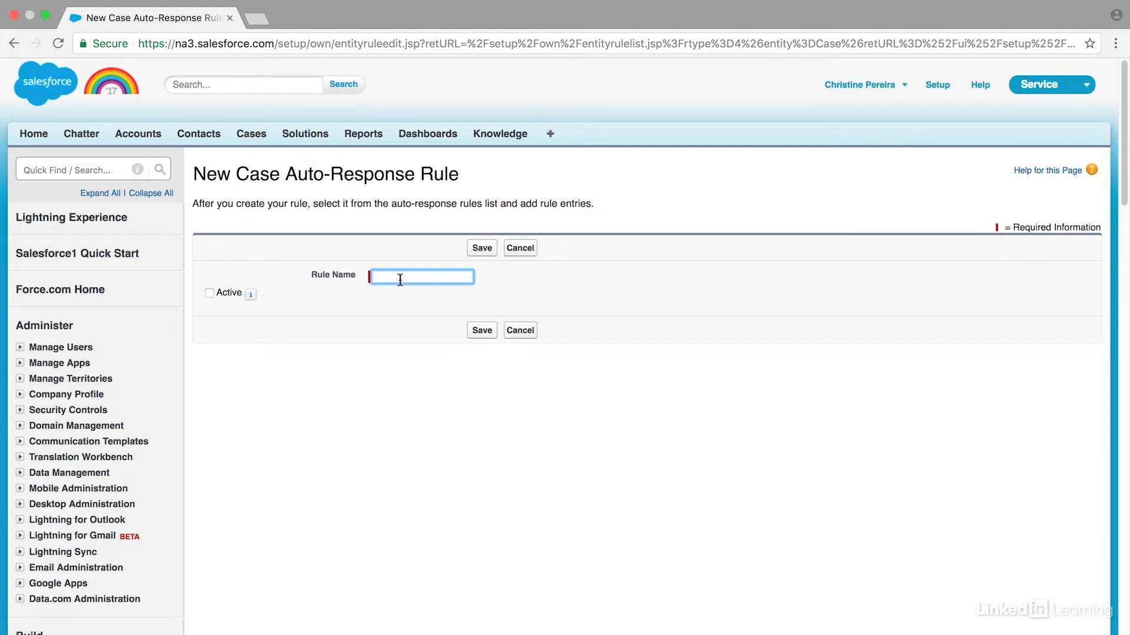
{"action": "type", "text": "Email Conf"}
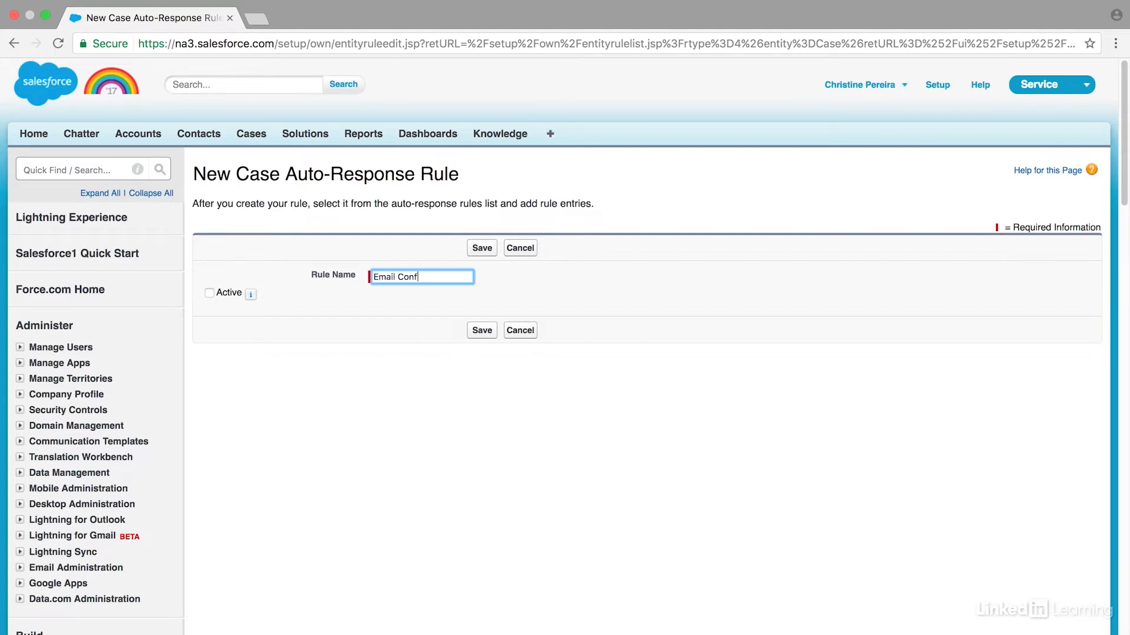
{"action": "type", "text": "irmation Rules"}
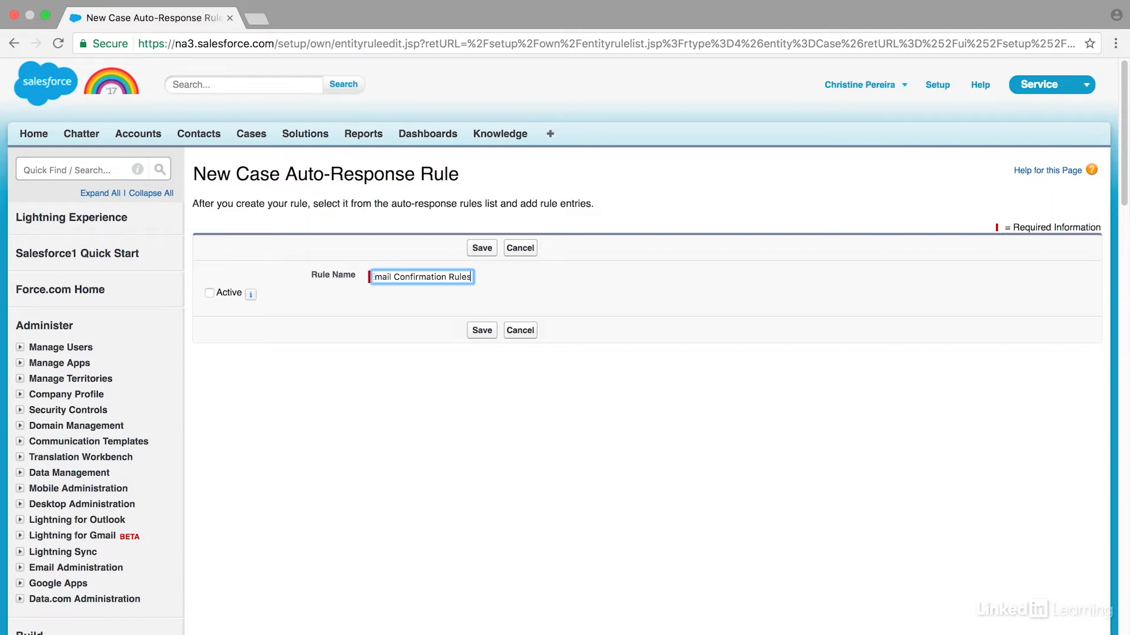
{"action": "type", "text": "Email Confirmation Rule"}
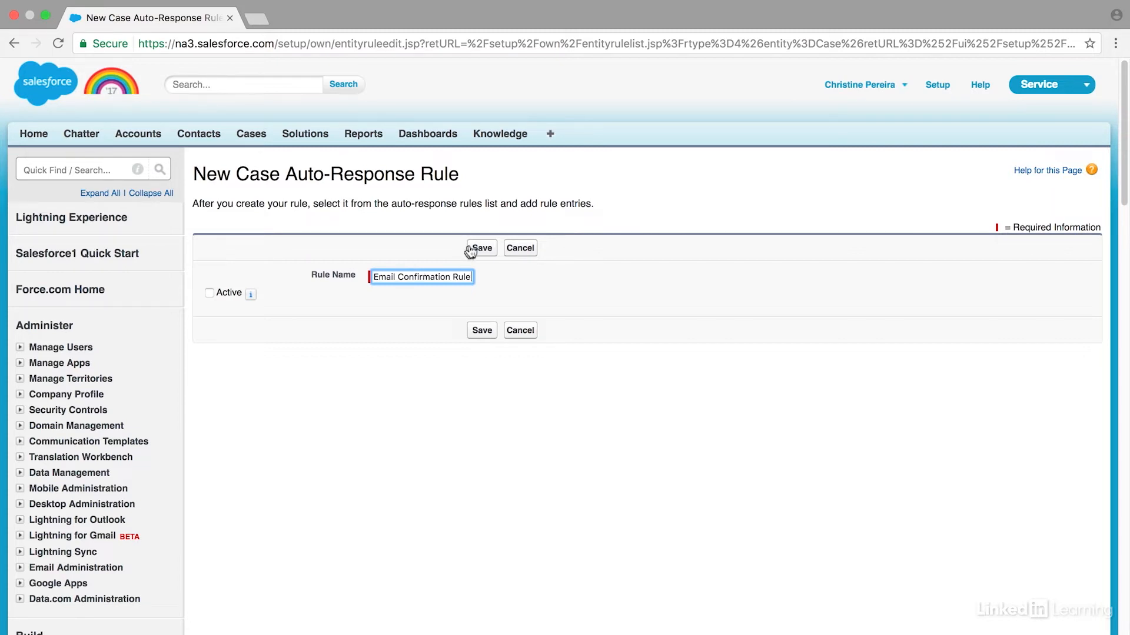
{"action": "left_click", "coordinate": [481, 248]}
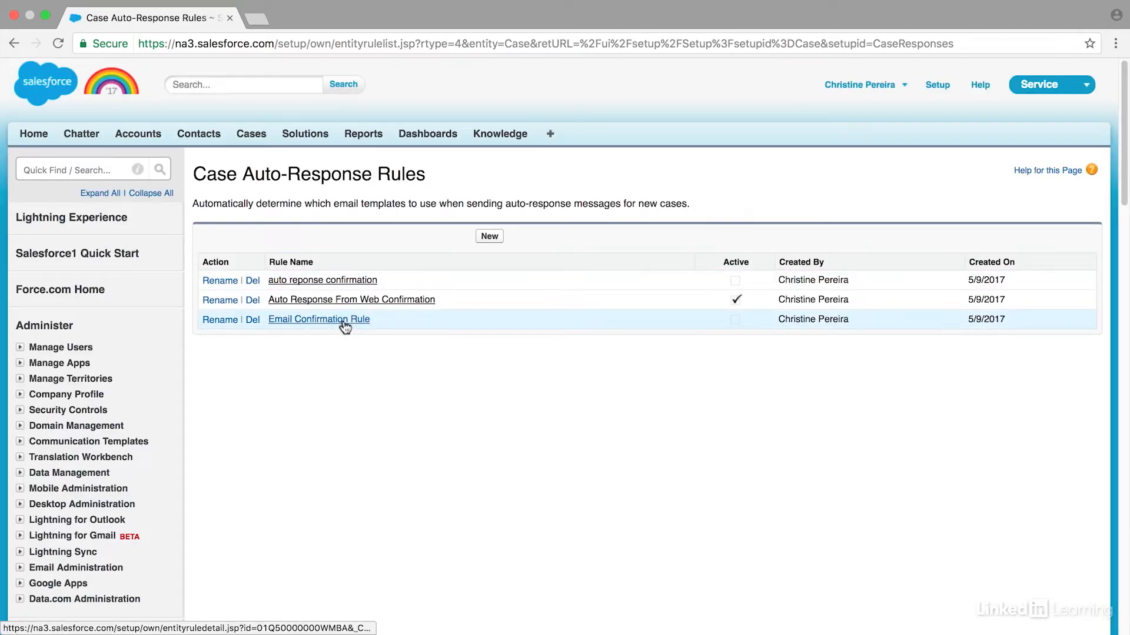
Step: Add a new rule entry to Email Confirmation Rule with Sort Order 1
{"action": "left_click", "coordinate": [319, 319]}
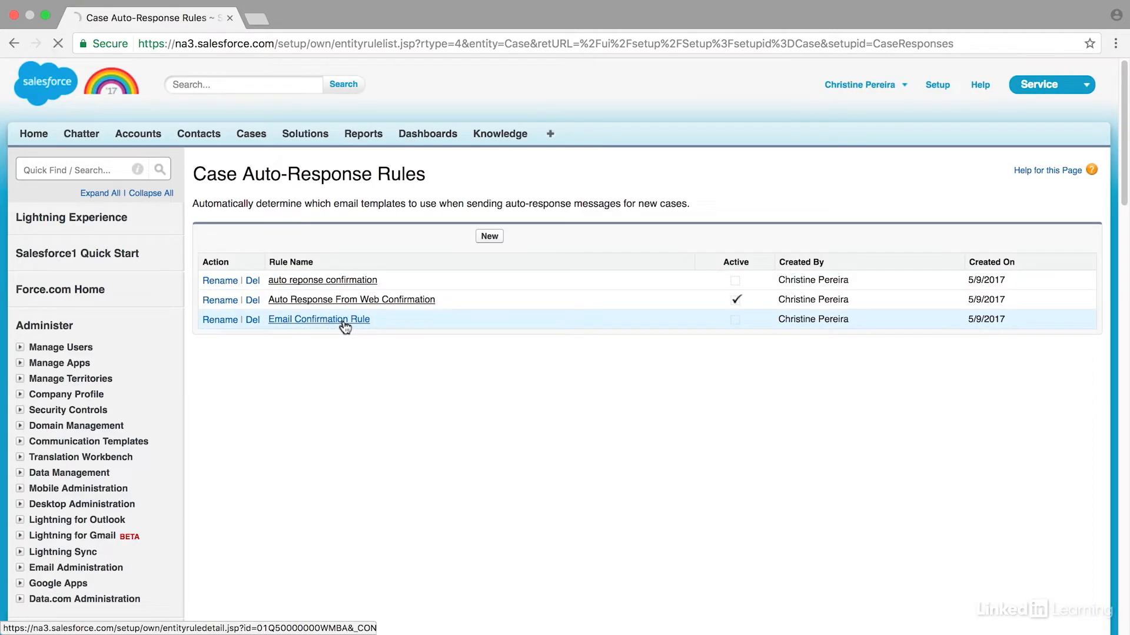
{"action": "left_click", "coordinate": [318, 319]}
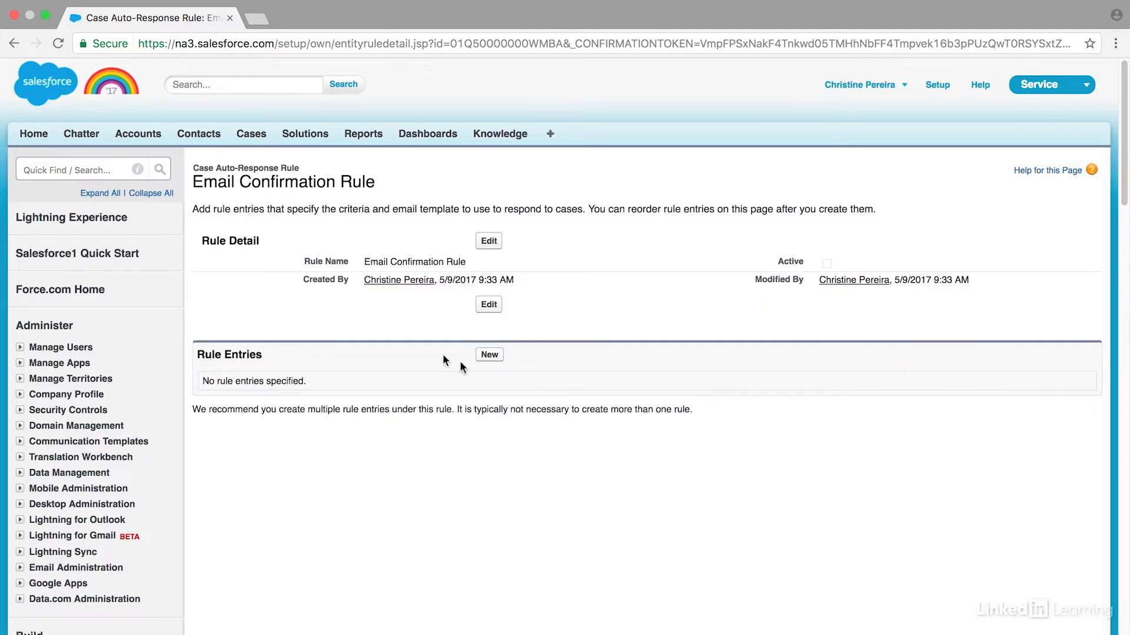
{"action": "left_click", "coordinate": [488, 355]}
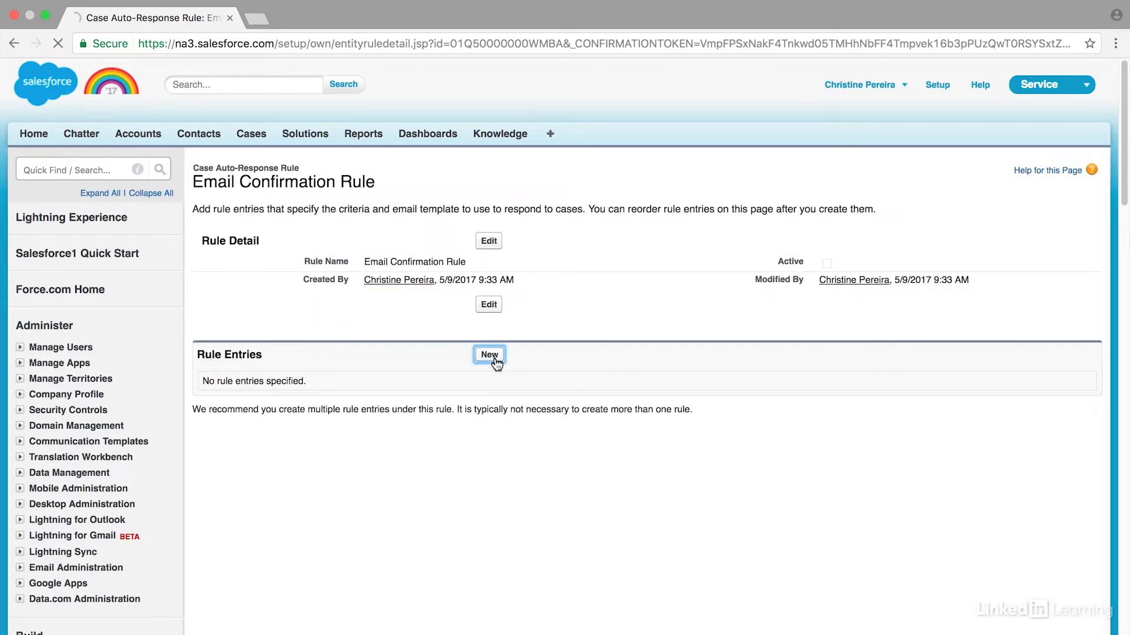
{"action": "left_click", "coordinate": [488, 354]}
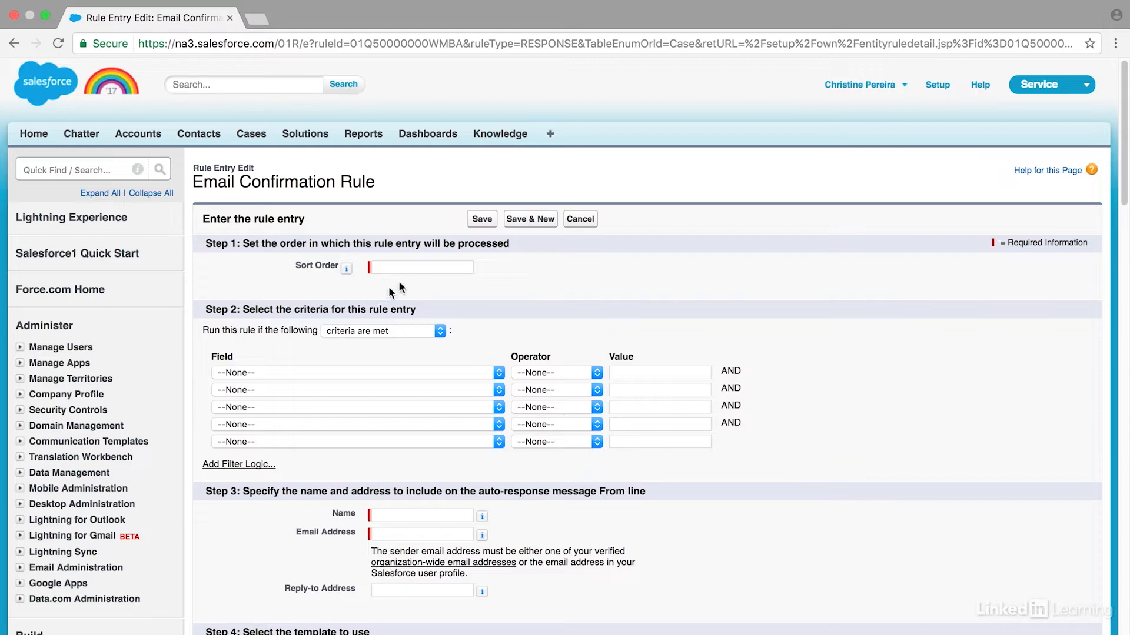
{"action": "left_click", "coordinate": [422, 267]}
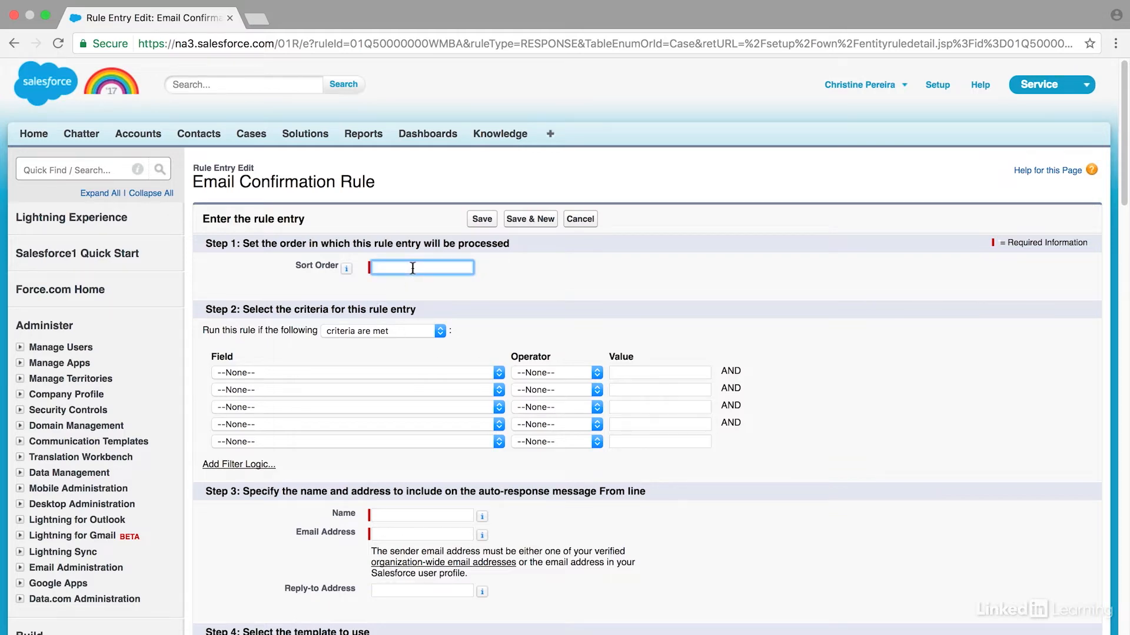
{"action": "type", "text": "1"}
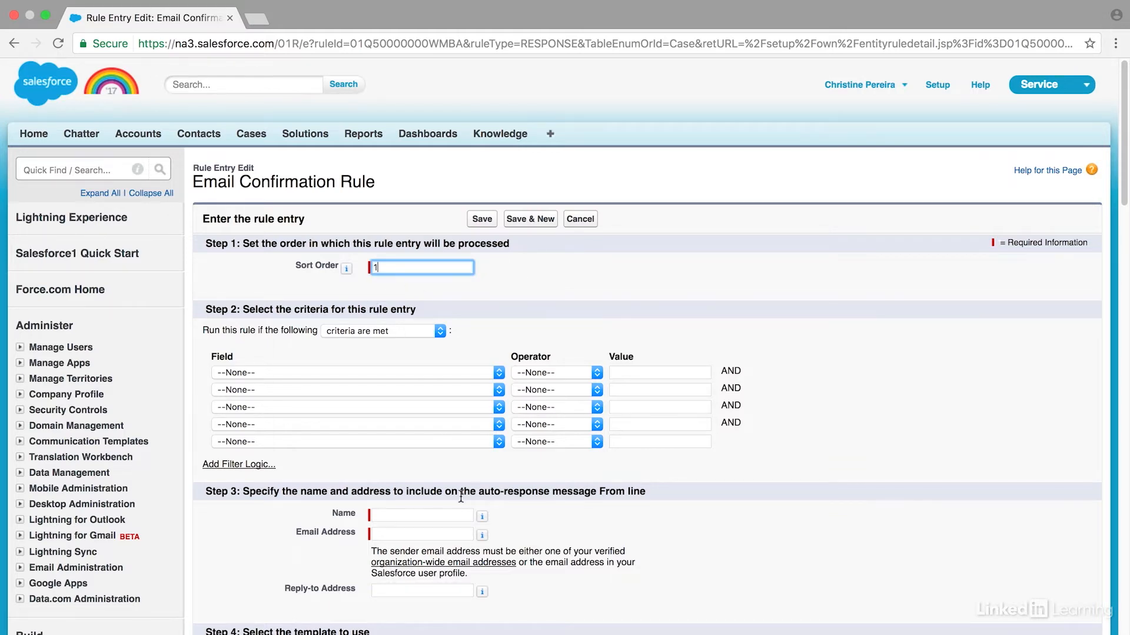
{"action": "scroll", "scroll_direction": "down", "scroll_amount": 3}
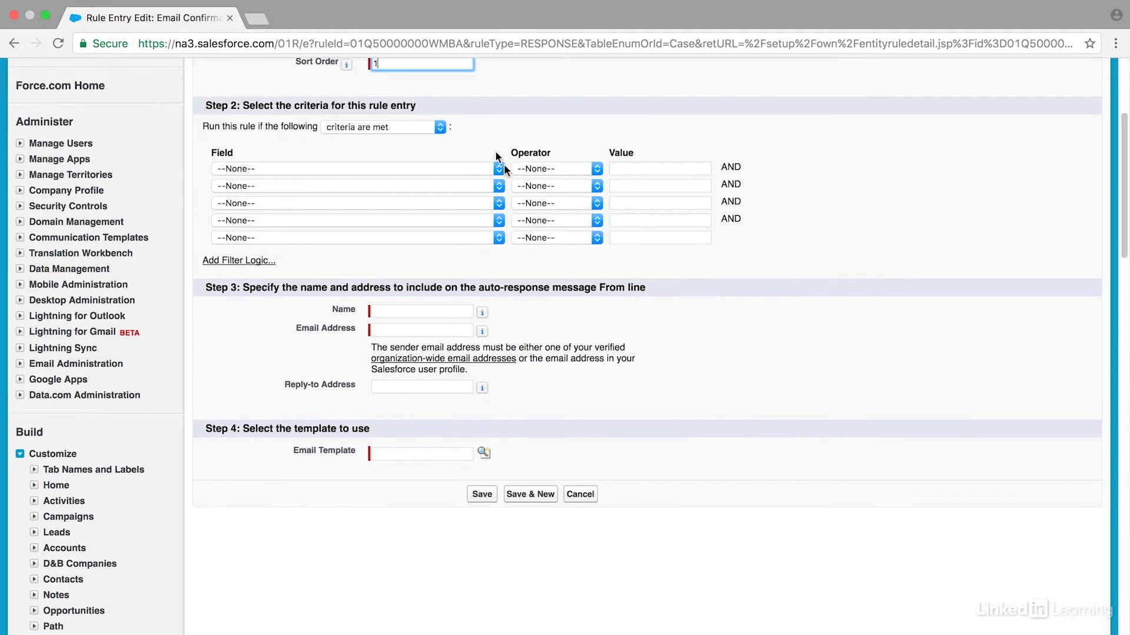
Step: Set criteria Case: Case Origin equals email, sender name Support and a sender email address
{"action": "left_click", "coordinate": [497, 169]}
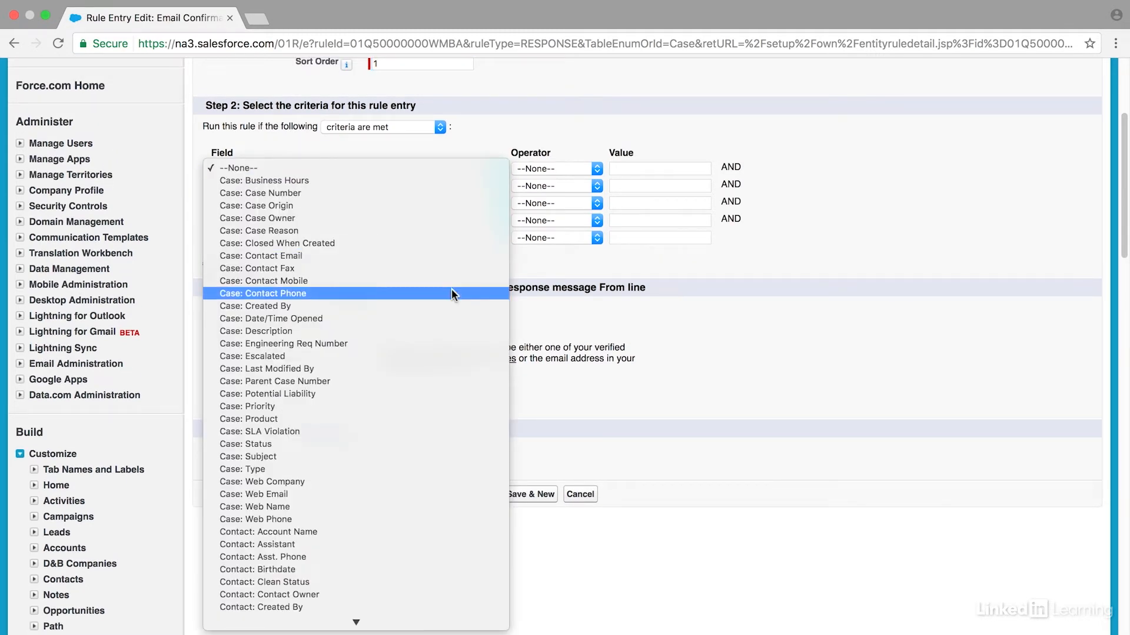
{"action": "mouse_move", "coordinate": [447, 355]}
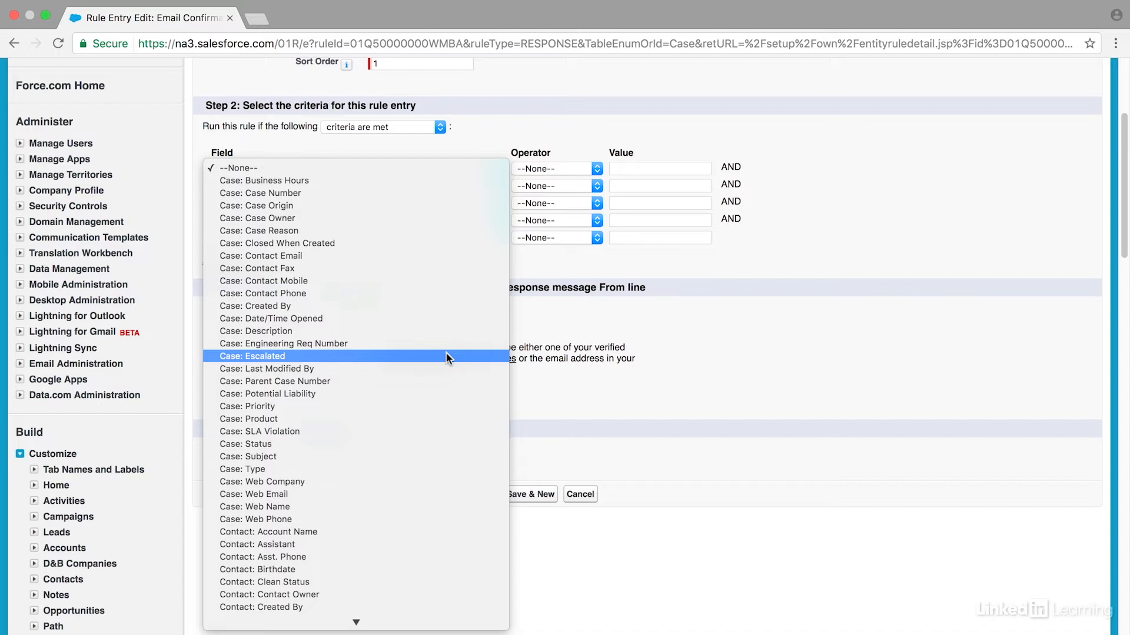
{"action": "left_click", "coordinate": [257, 218]}
{"action": "type", "text": "e"}
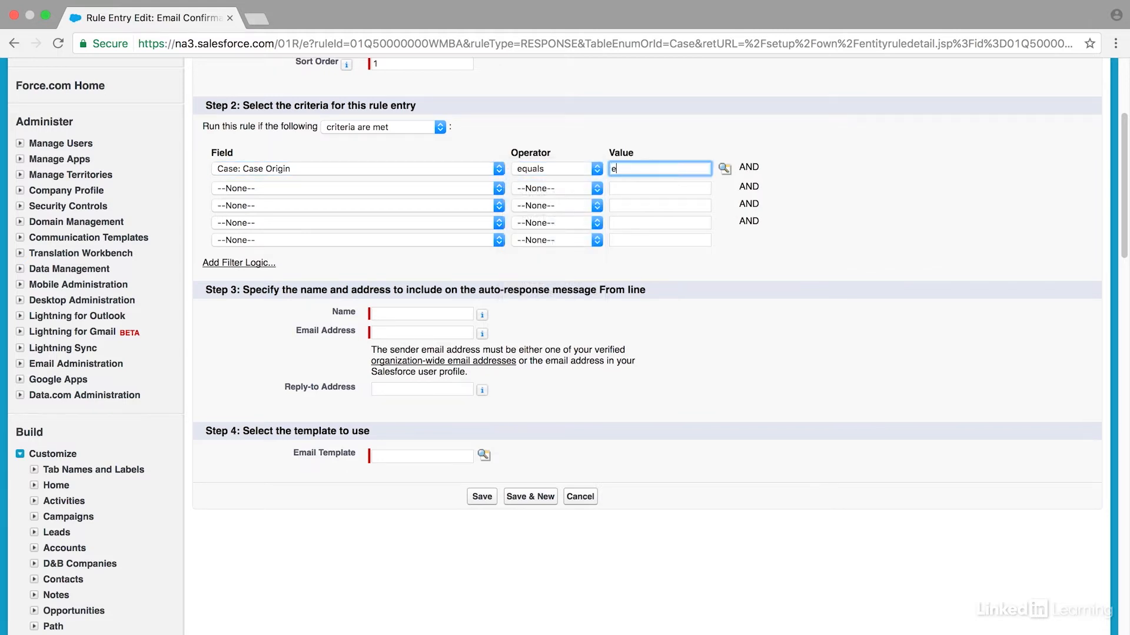
{"action": "type", "text": "mail"}
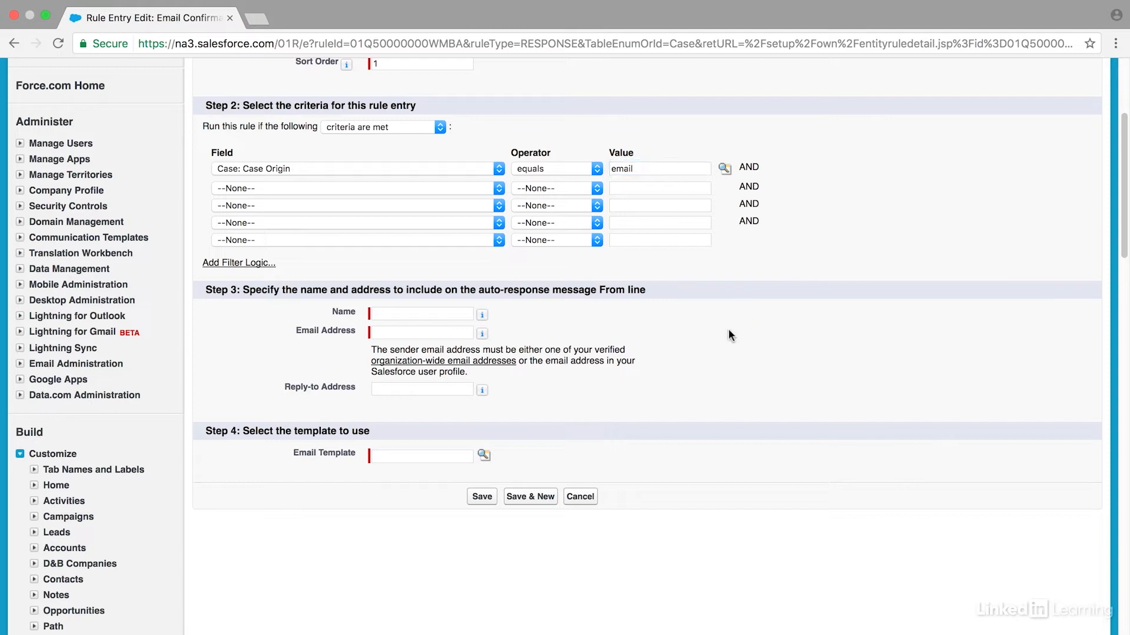
{"action": "left_click", "coordinate": [421, 313]}
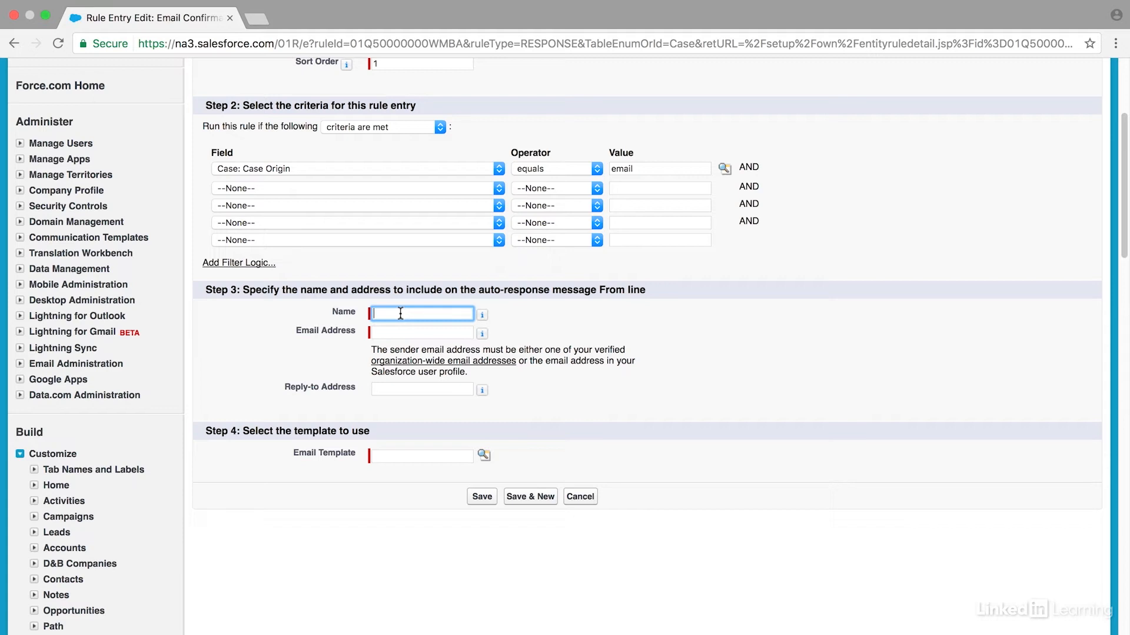
{"action": "type", "text": "Su"}
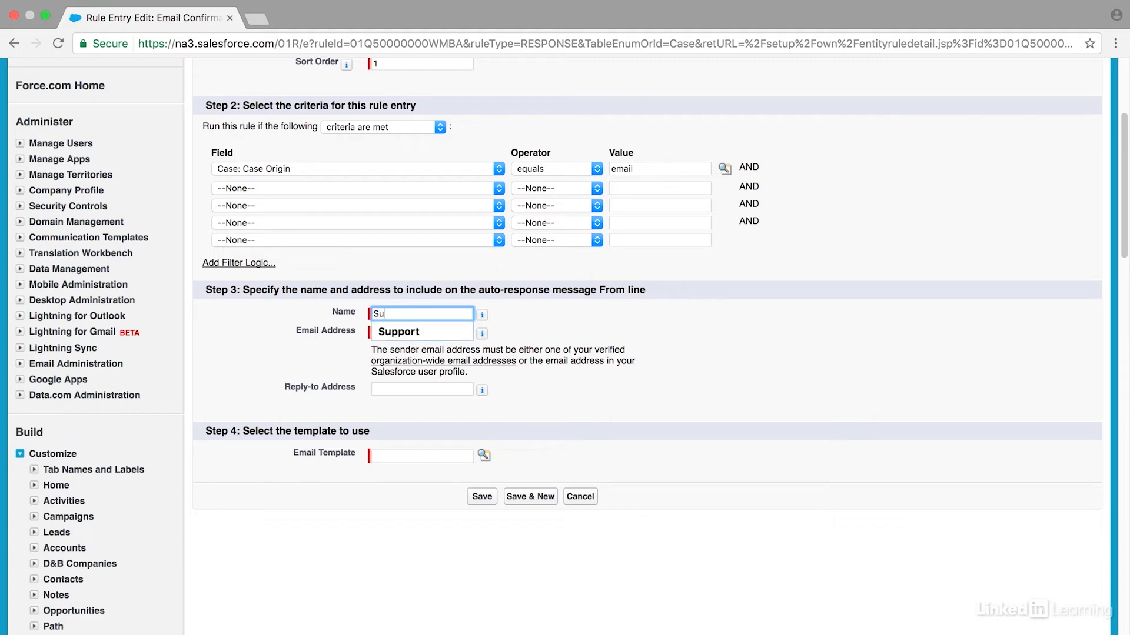
{"action": "mouse_move", "coordinate": [483, 313]}
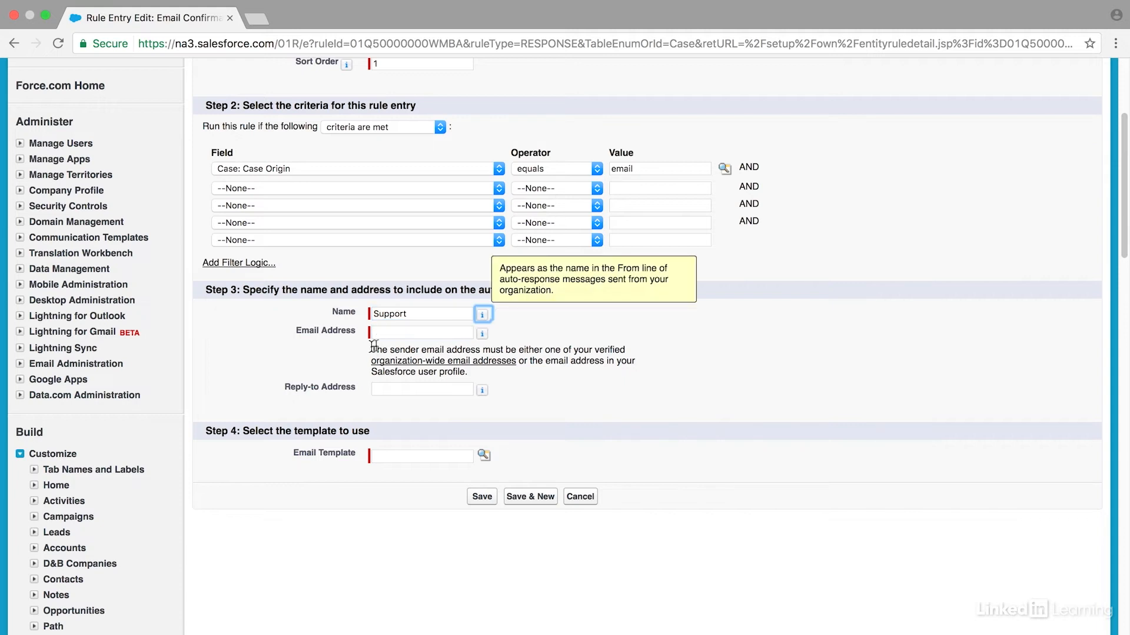
{"action": "left_click", "coordinate": [422, 332]}
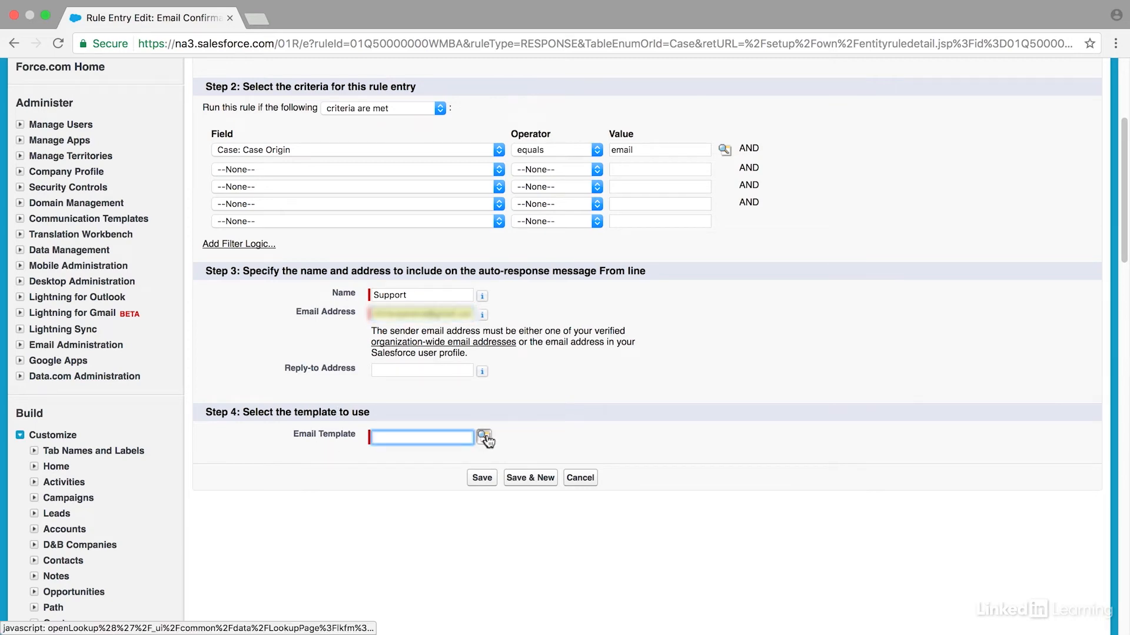
Step: Choose the Sales: New Customer Email template and save the rule entry
{"action": "left_click", "coordinate": [486, 437]}
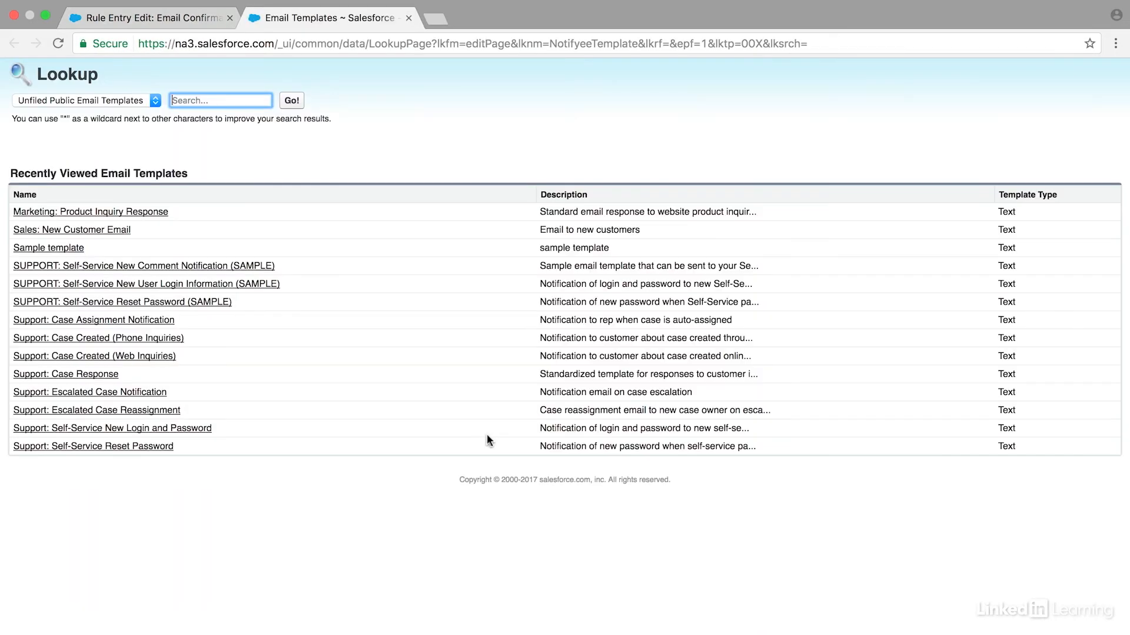
{"action": "mouse_move", "coordinate": [109, 229]}
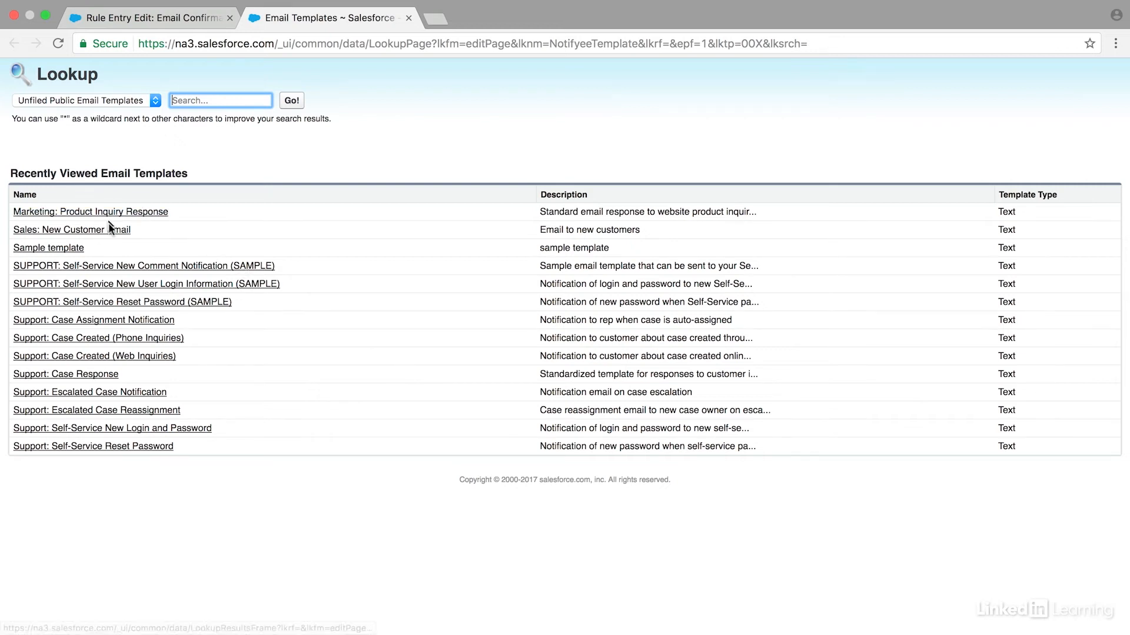
{"action": "mouse_move", "coordinate": [122, 472]}
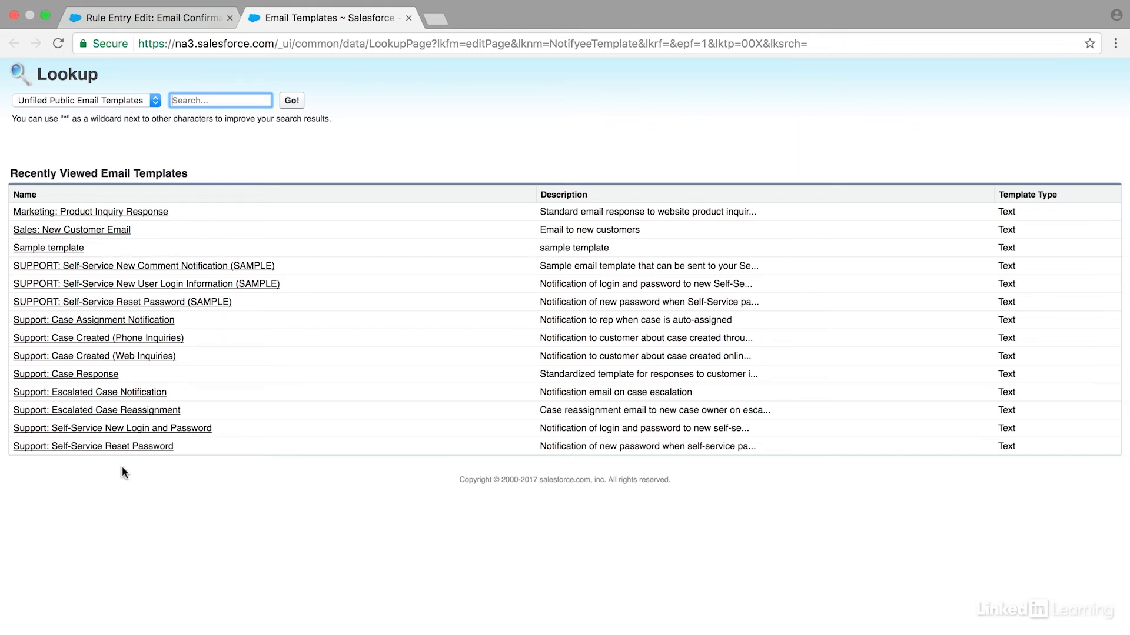
{"action": "mouse_move", "coordinate": [135, 461]}
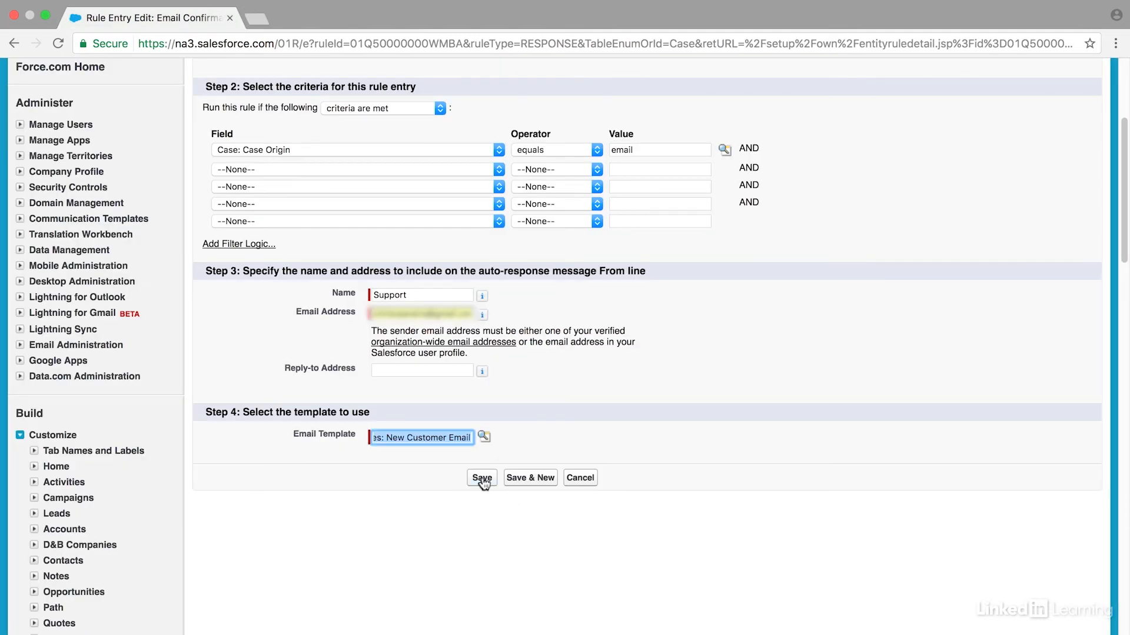
{"action": "left_click", "coordinate": [481, 478]}
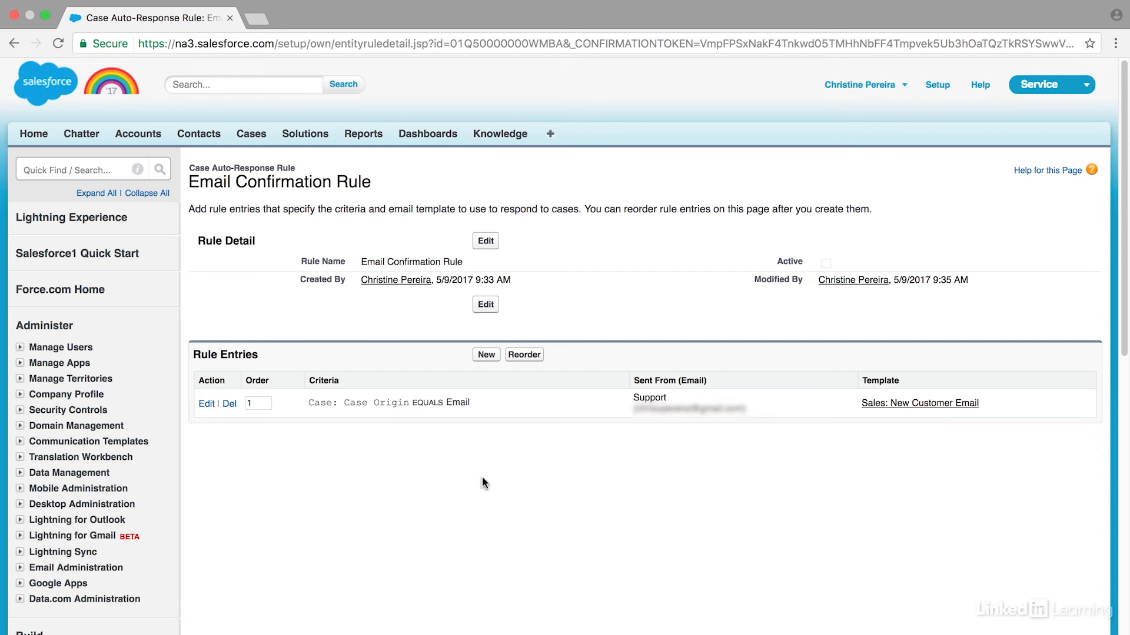
Step: Edit the rule, check Active, and save it as active
{"action": "left_click", "coordinate": [485, 240]}
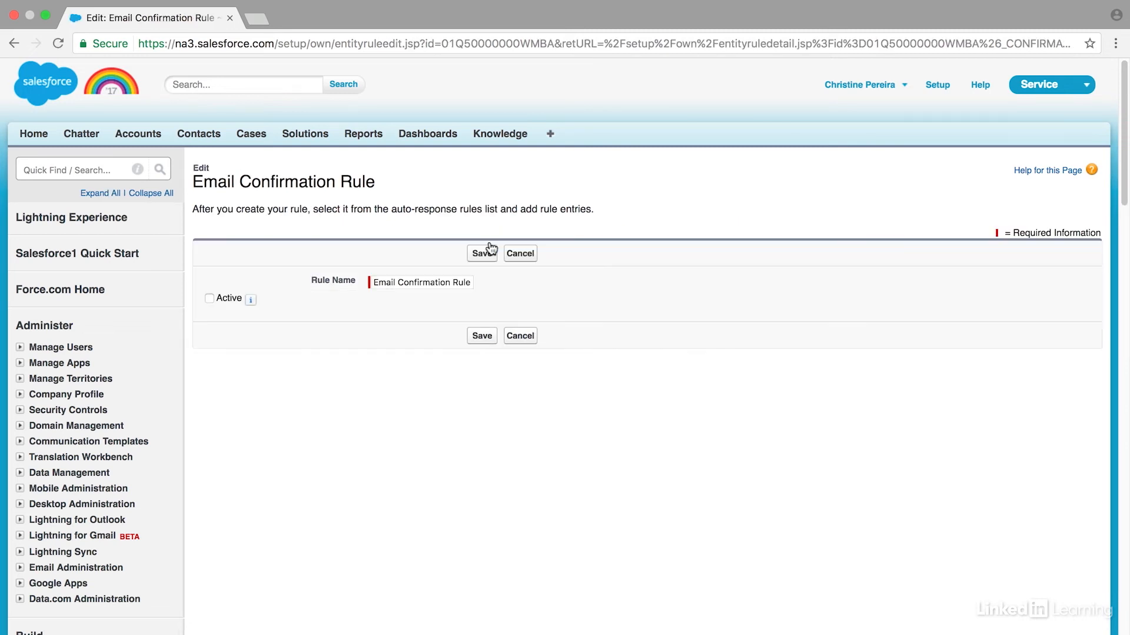
{"action": "mouse_move", "coordinate": [214, 304]}
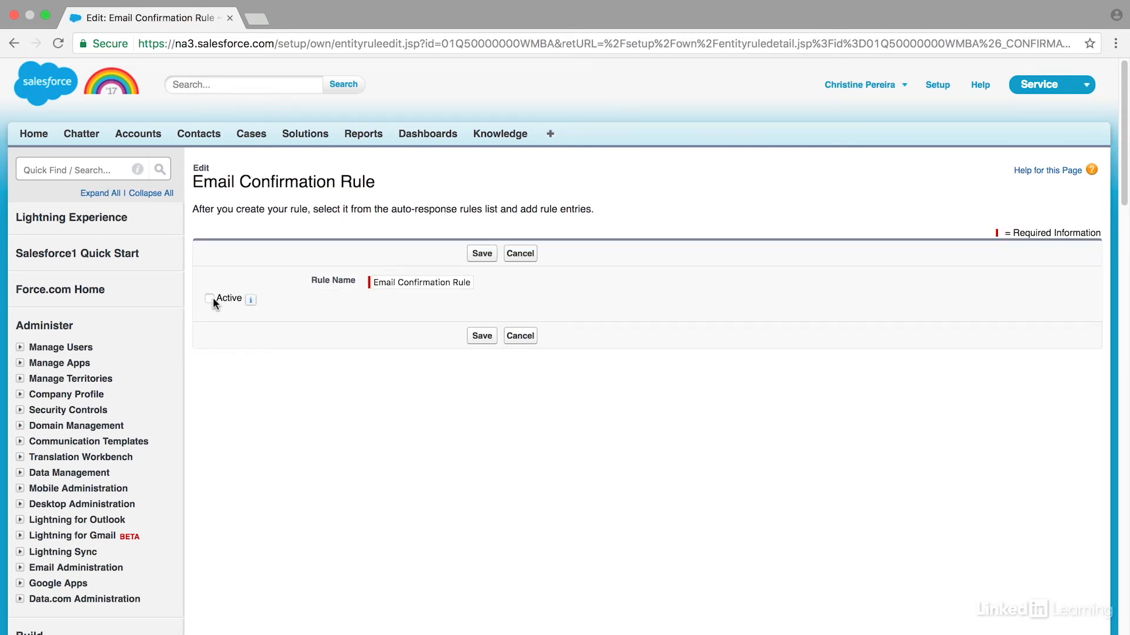
{"action": "left_click", "coordinate": [209, 298]}
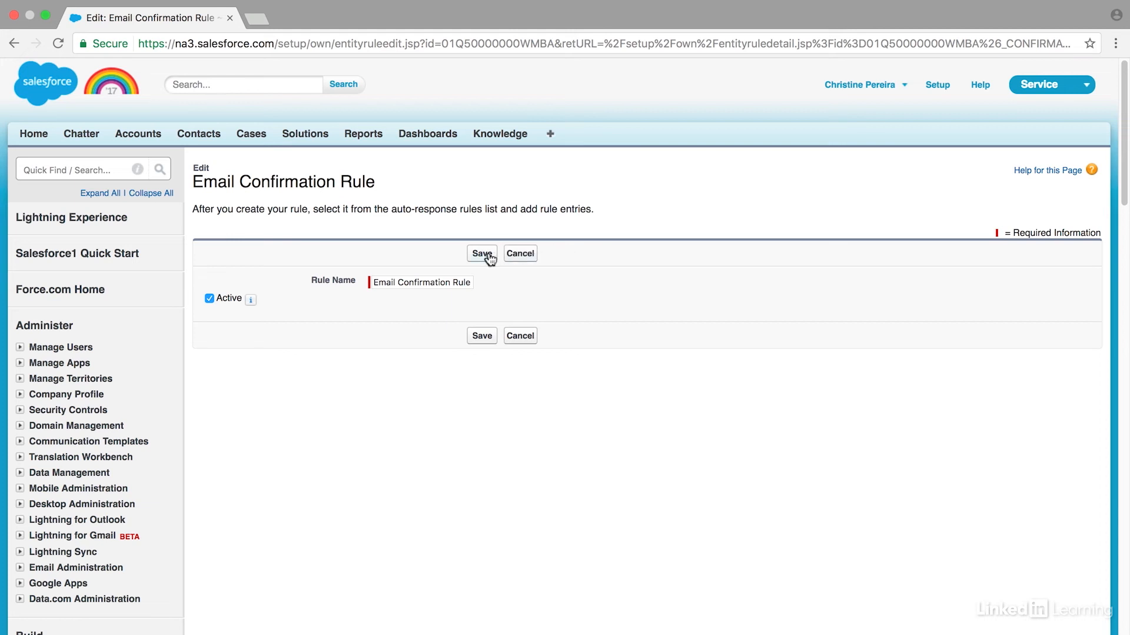
{"action": "left_click", "coordinate": [481, 254]}
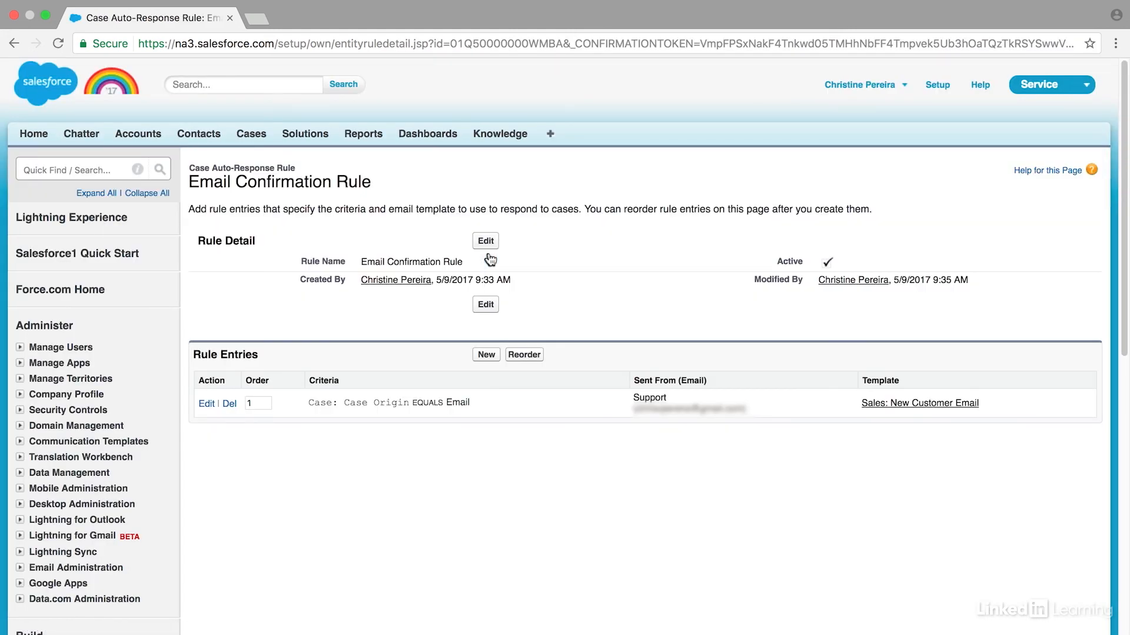